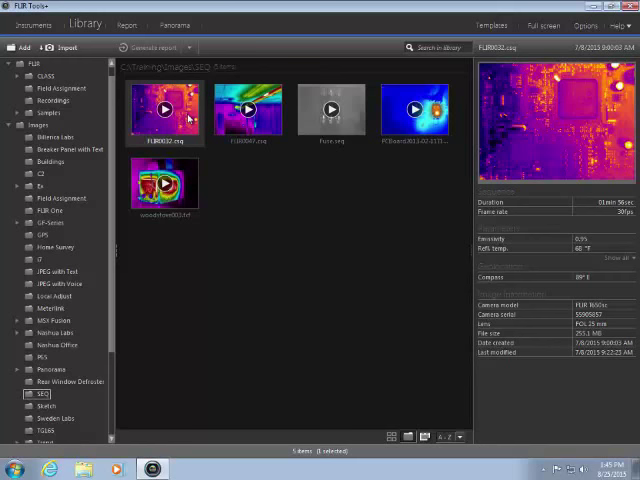
Play the circuit board CSQ recording, scrub further in as the chips heat, then pause
double_click(164, 108)
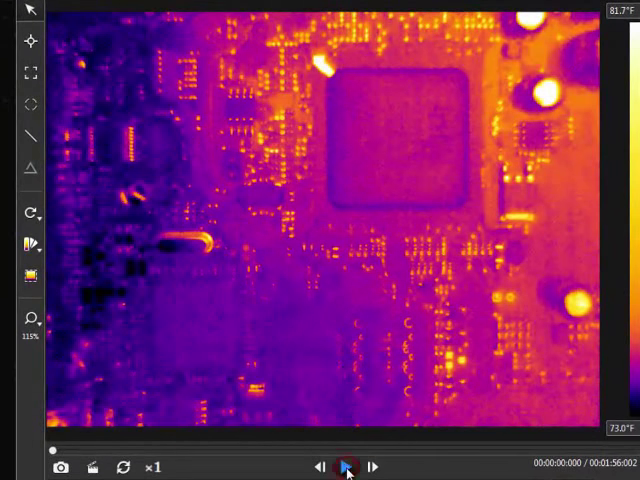
click(348, 468)
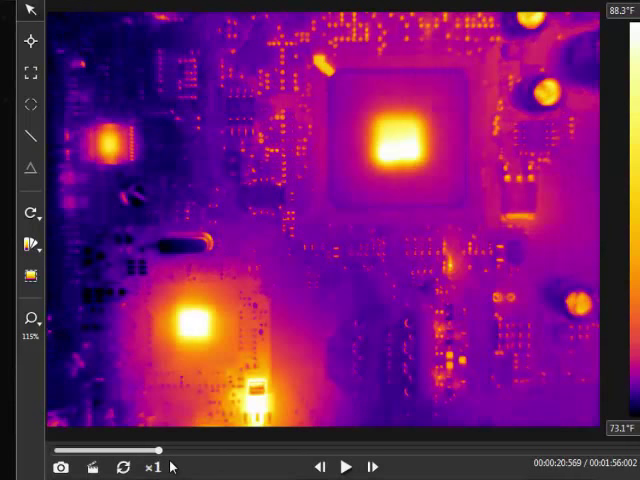
drag(164, 448, 190, 456)
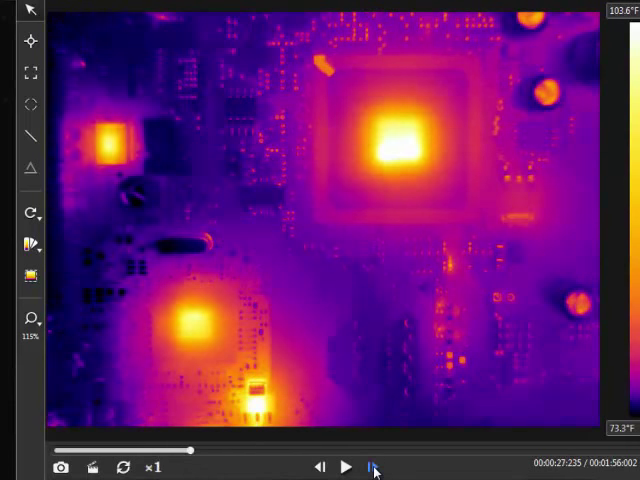
click(372, 468)
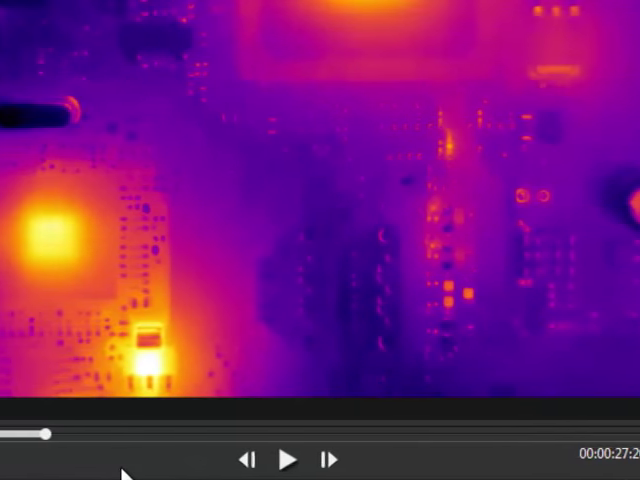
Adjust playback speed from maximum through 1/2 to reverse at half speed, ending at -4
click(168, 460)
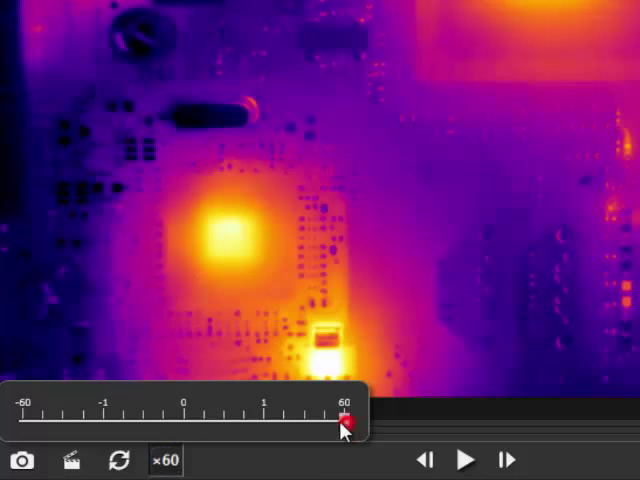
drag(350, 420, 244, 420)
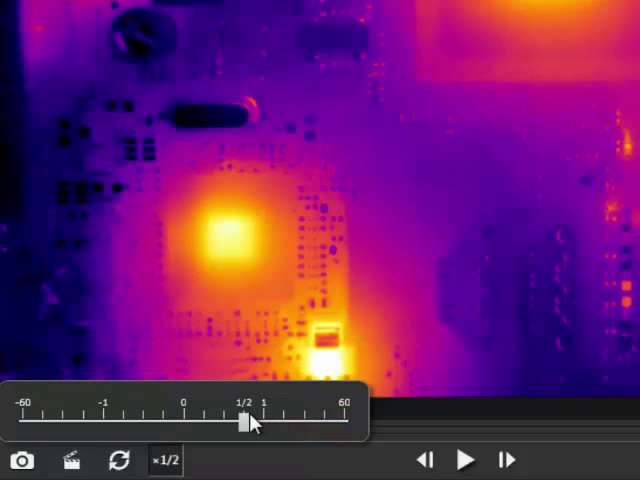
drag(244, 424, 182, 424)
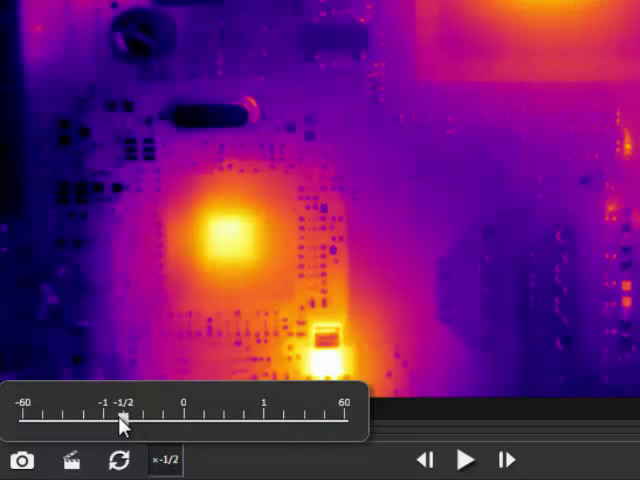
drag(124, 412, 62, 412)
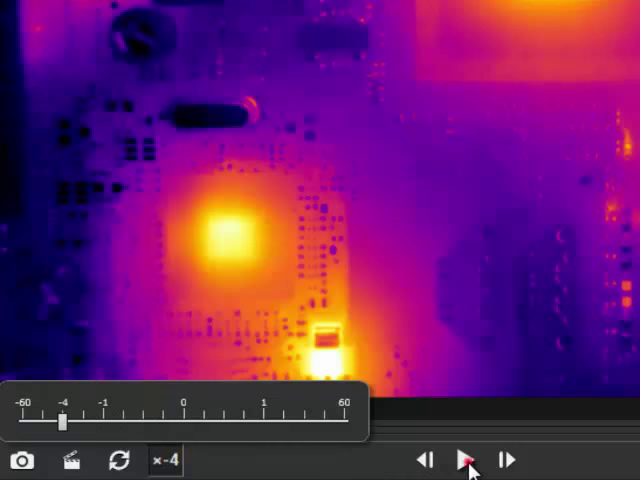
Play the recording backwards at the new speed, pause, then resume playback
click(466, 460)
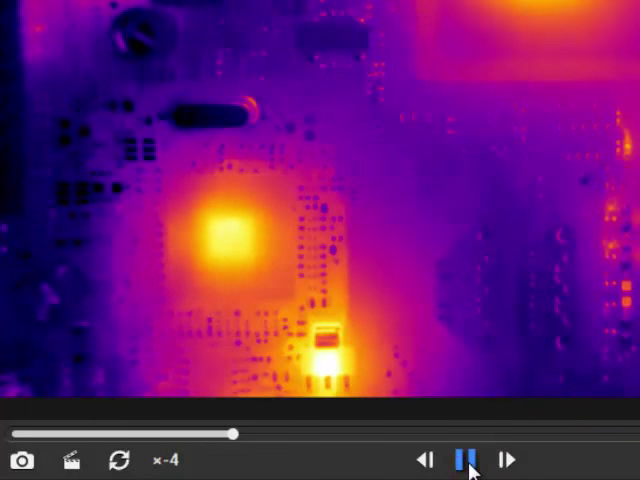
click(466, 460)
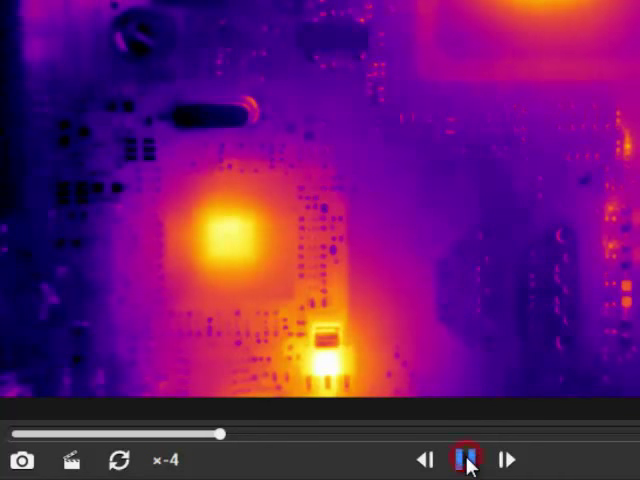
click(464, 460)
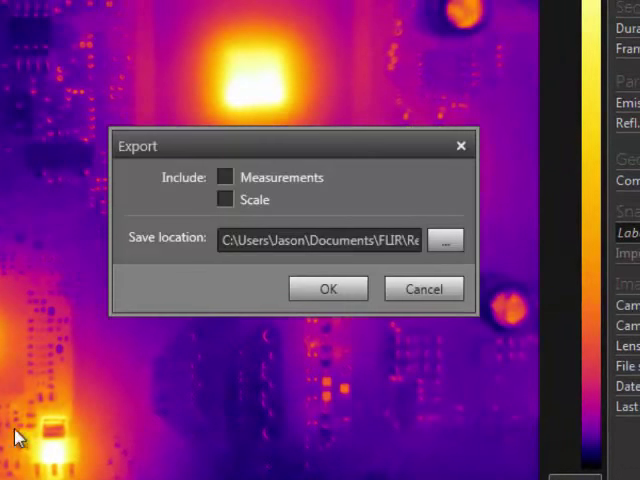
Tick both Measurements and Scale for the export and confirm the settings
click(224, 176)
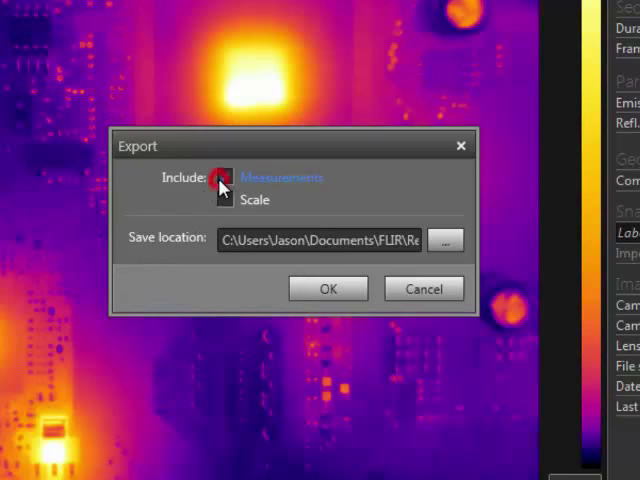
click(224, 176)
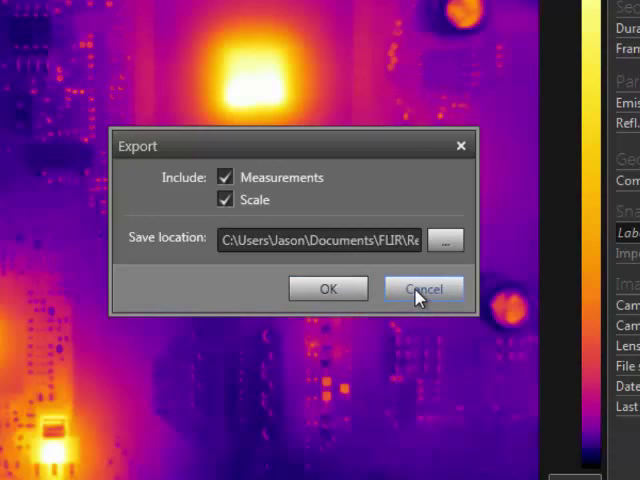
click(422, 288)
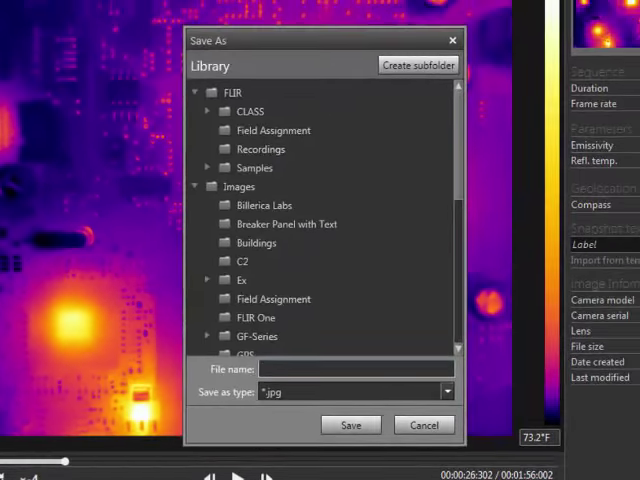
Save the export as 'pc board' JPG in the Recordings library folder
click(260, 148)
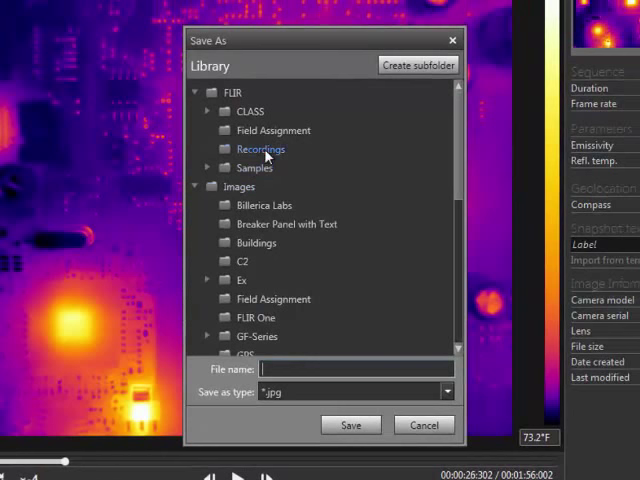
click(260, 144)
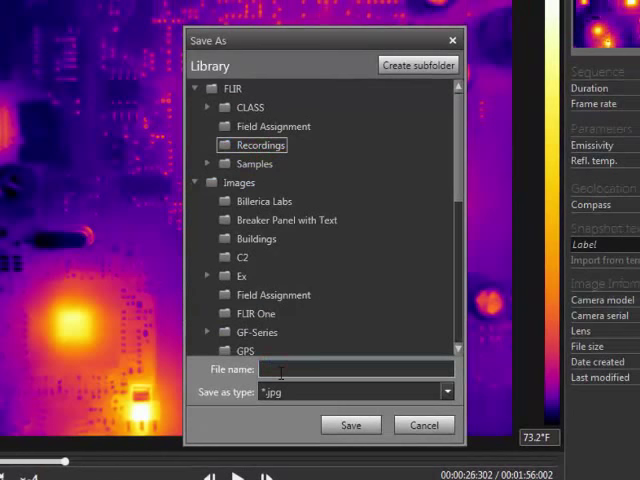
text(pc board1)
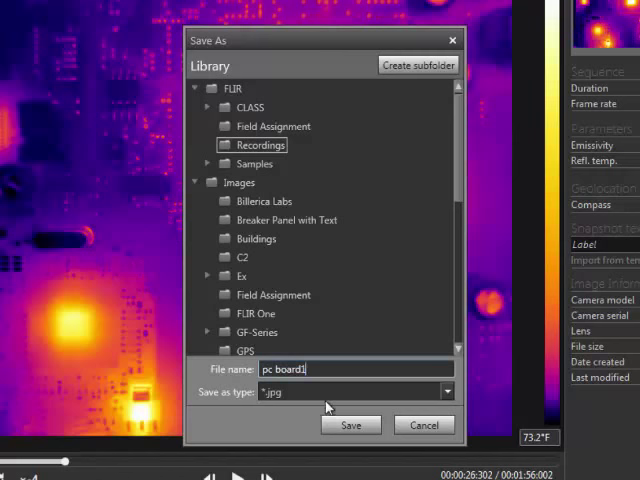
click(352, 424)
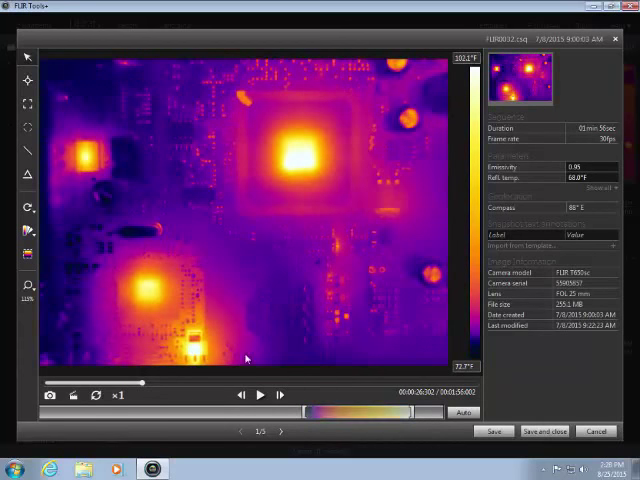
Switch the recording to the Rainbow palette and draw a measurement box around the hot chip
click(28, 232)
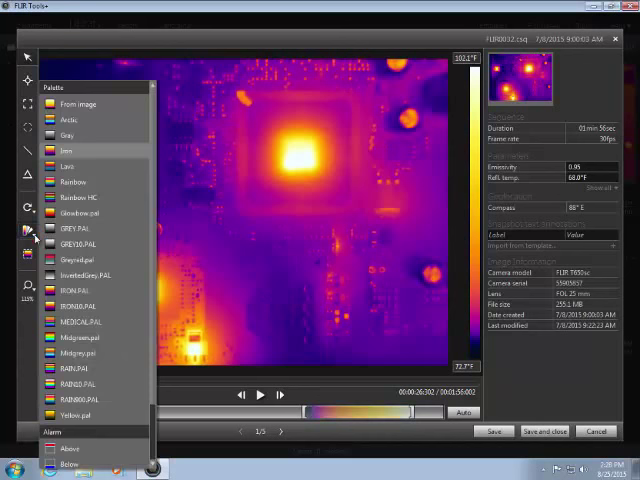
click(72, 120)
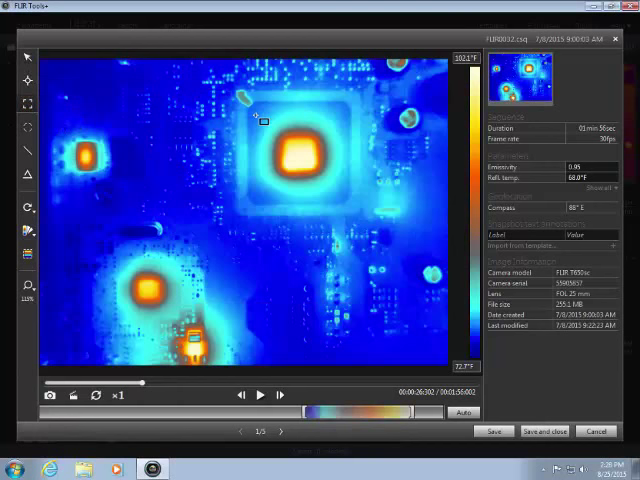
drag(258, 120, 342, 200)
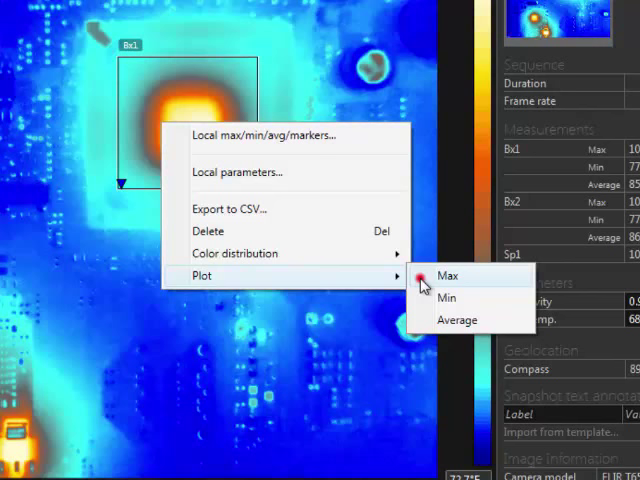
Plot box maximum temperature over time and add the Bx2 box's Max as a second curve
click(448, 276)
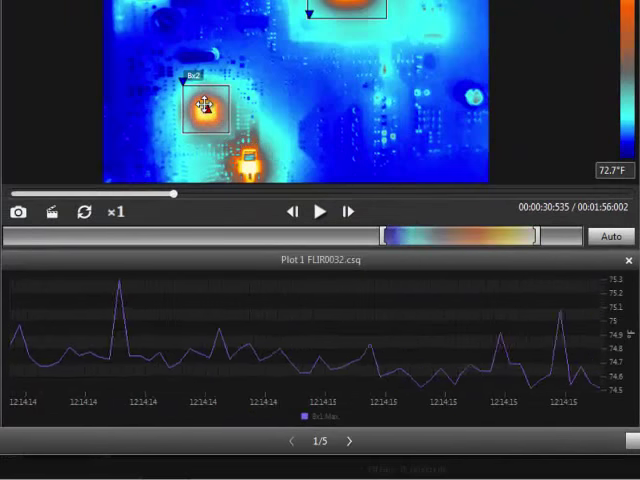
right_click(204, 104)
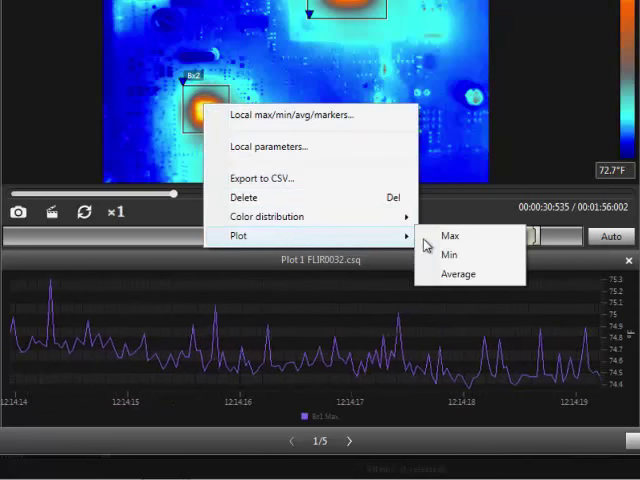
click(450, 236)
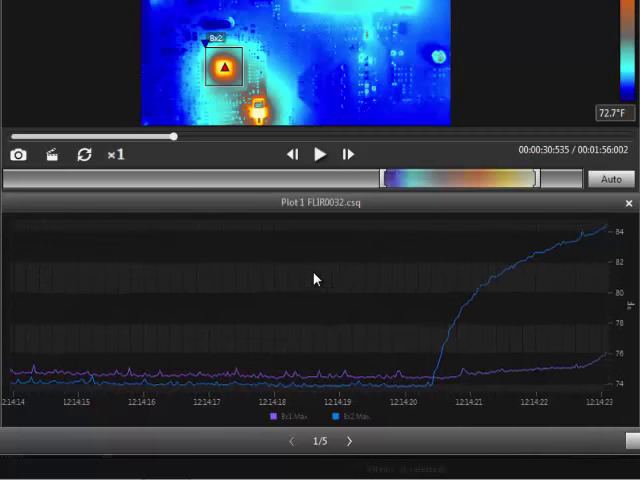
Set the plotting method to Area and show the whole plot across the recording
right_click(316, 276)
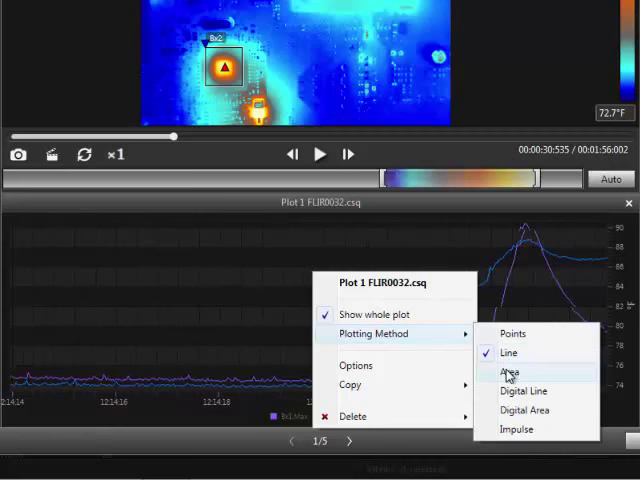
click(508, 372)
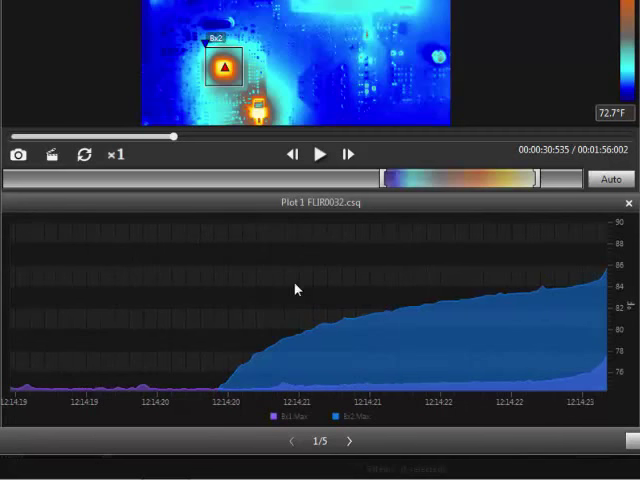
right_click(296, 288)
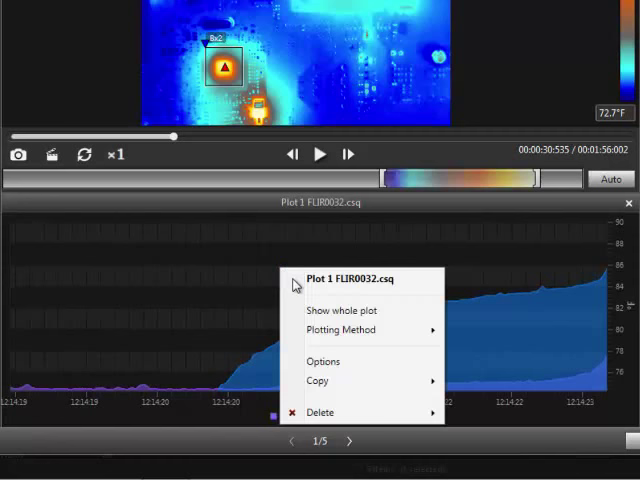
click(340, 310)
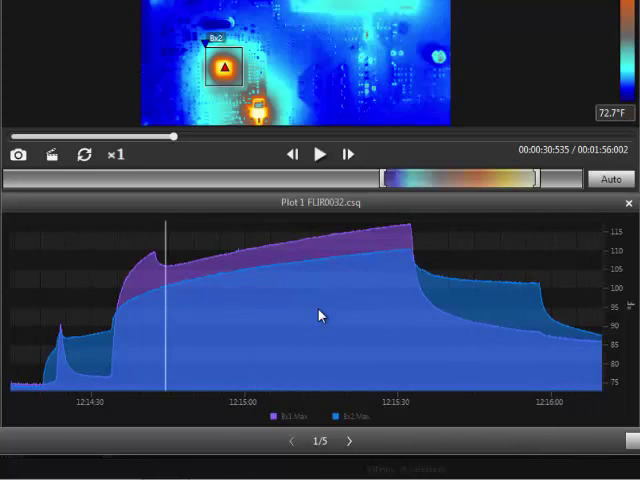
Copy the area temperature plot as a chart into Excel and return to the recording
right_click(318, 316)
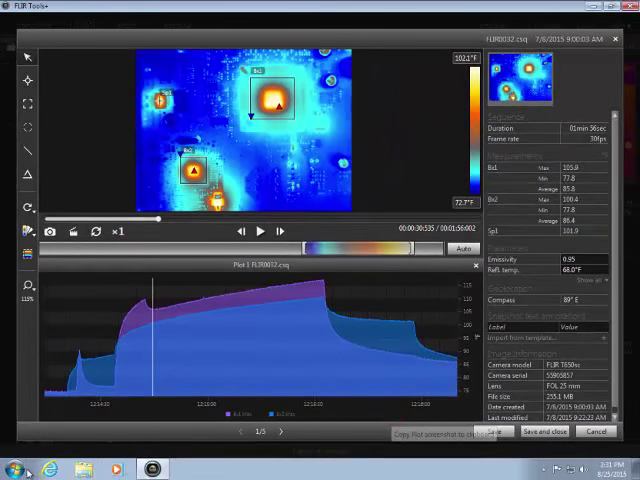
click(12, 468)
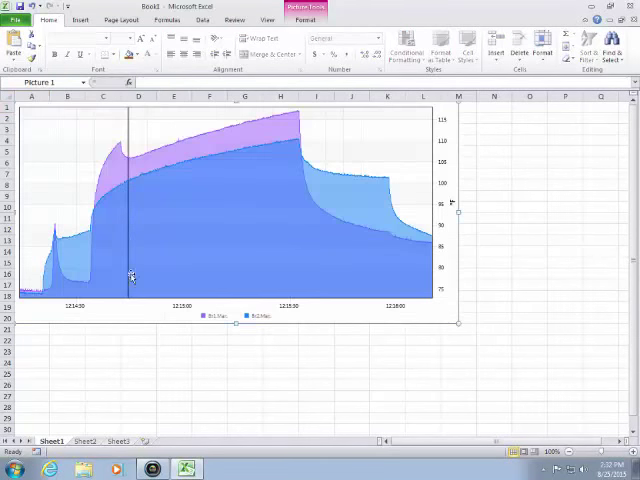
click(84, 440)
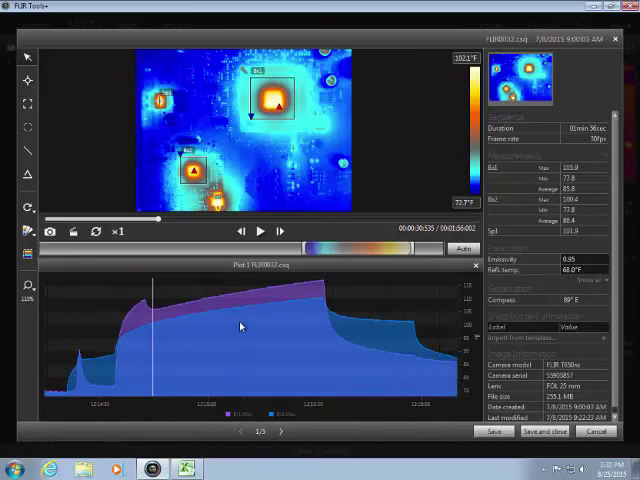
Copy the plot's underlying temperature data values for pasting into Excel
right_click(240, 324)
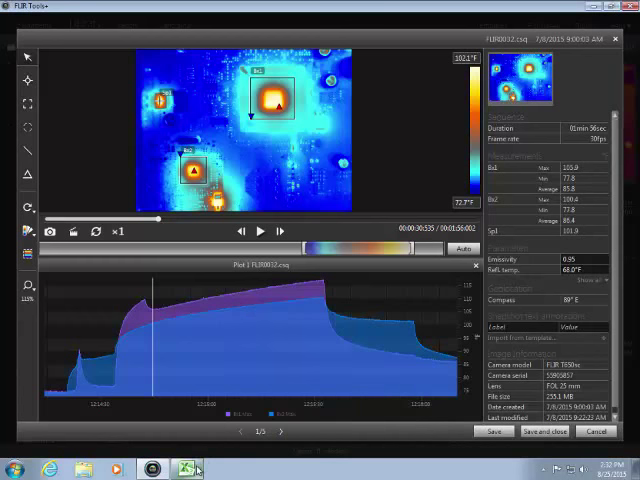
click(186, 468)
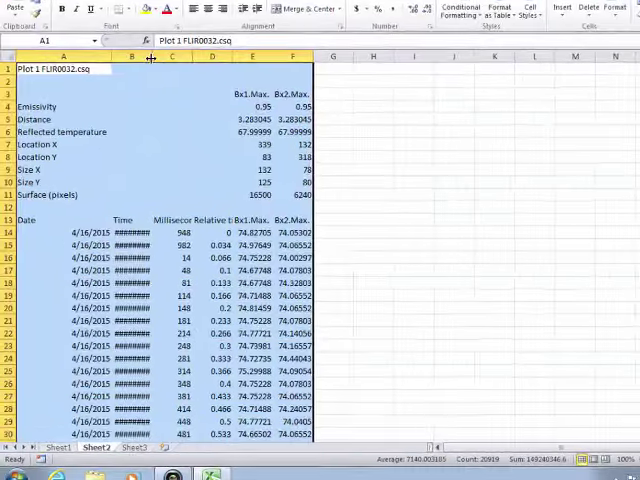
scroll(down, 3)
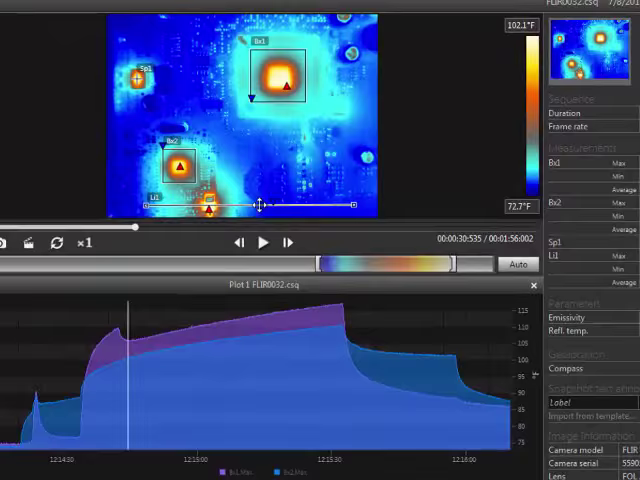
Export to CSV with Measurements data limited to the Li1 line and start the export
right_click(204, 208)
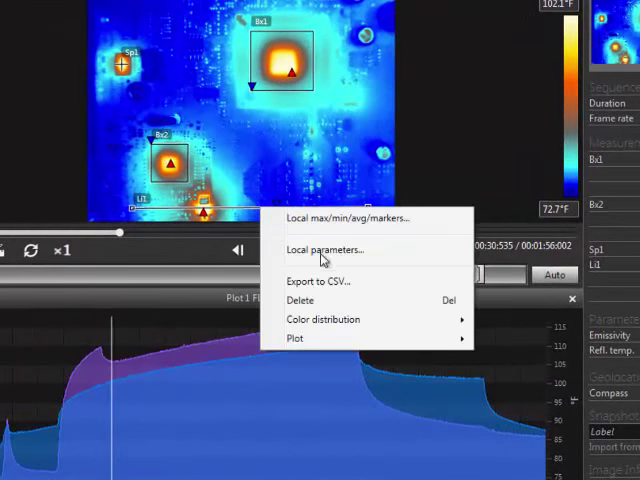
click(316, 280)
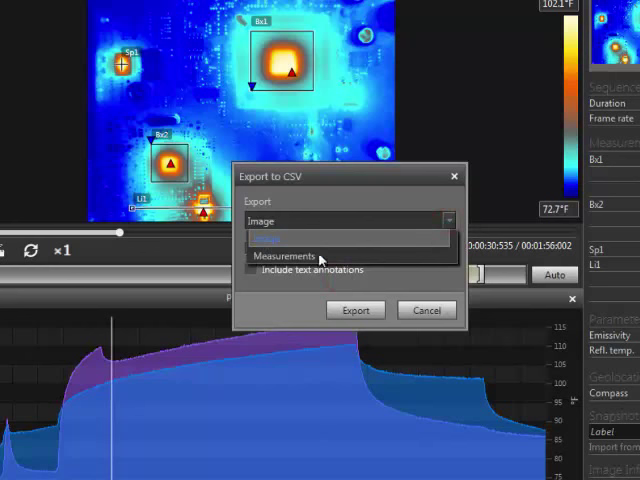
click(286, 256)
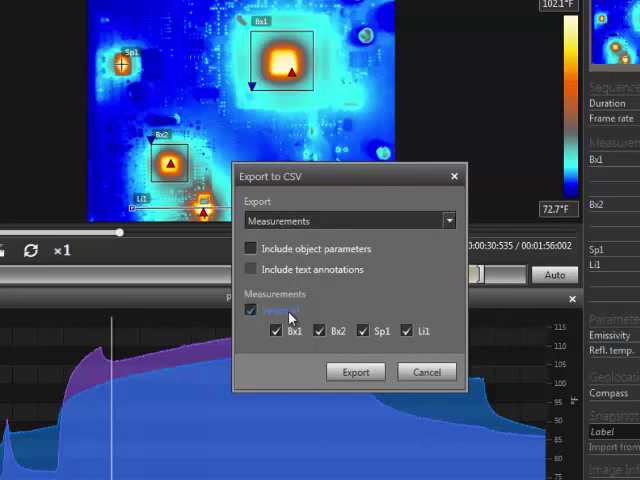
click(248, 312)
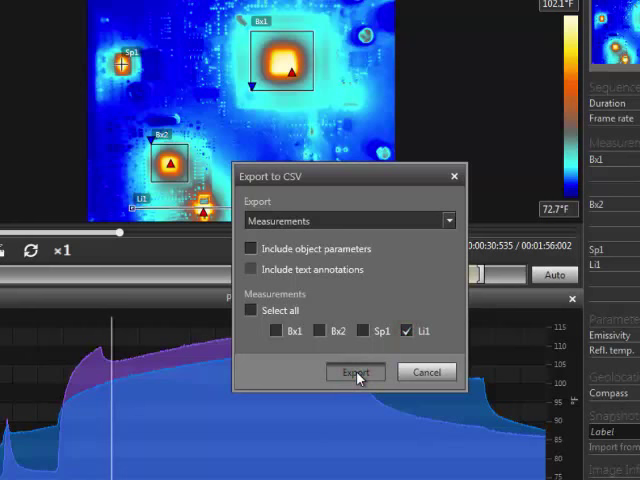
click(354, 372)
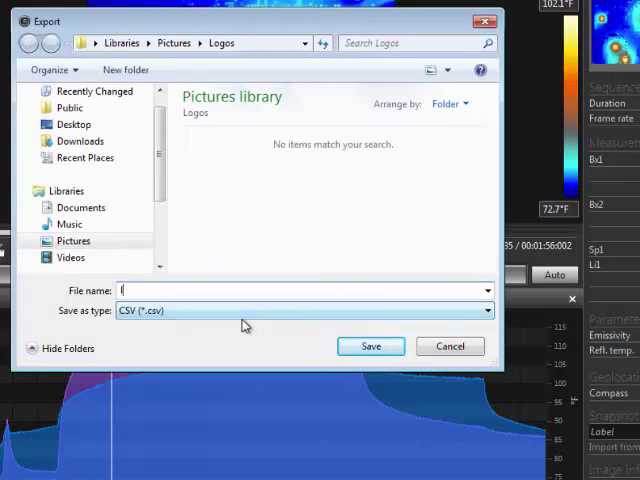
Save the line measurement CSV as 'line1' in the Logos pictures folder
text(line1)
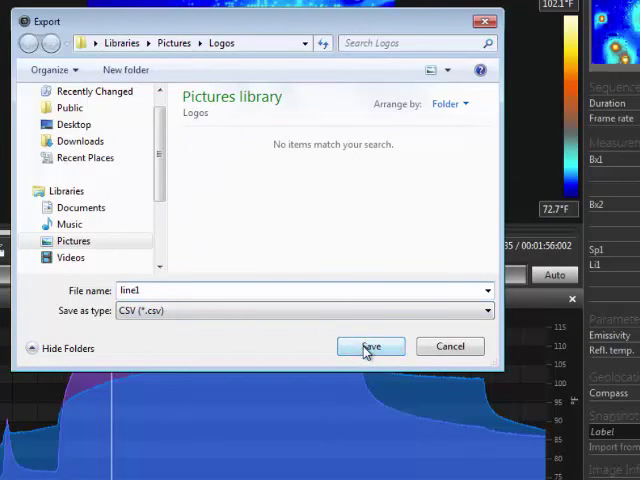
click(372, 346)
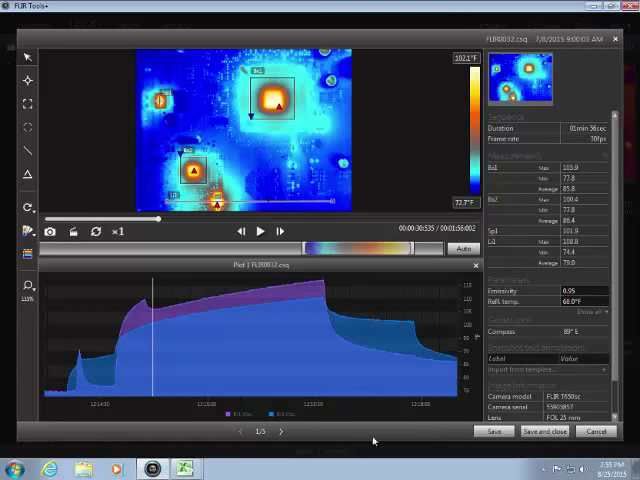
mouse_move(394, 432)
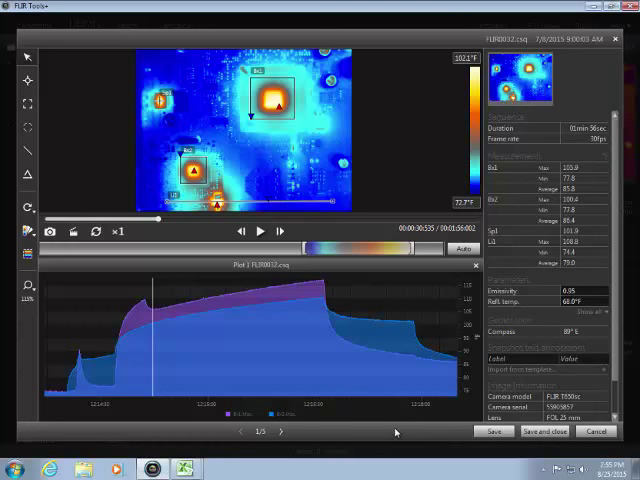